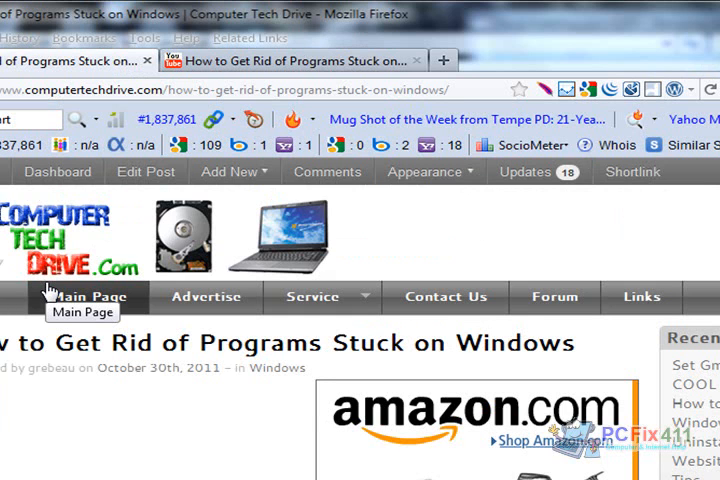
mouse_move(656, 388)
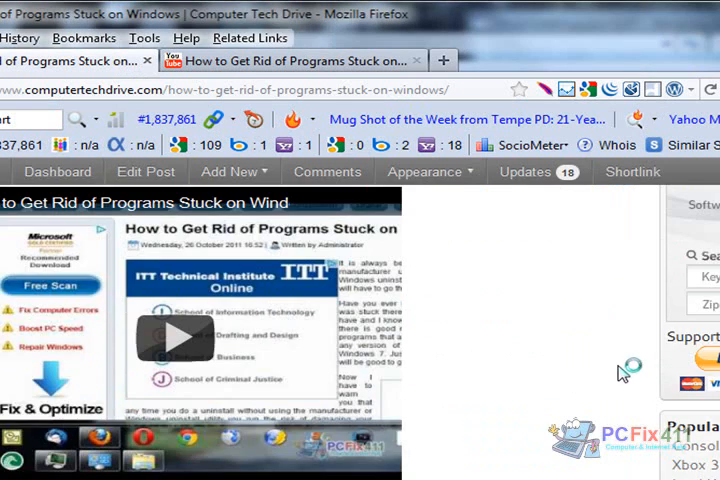
Play and pause the embedded video by hand, then go to its YouTube page.
scroll(down, 3)
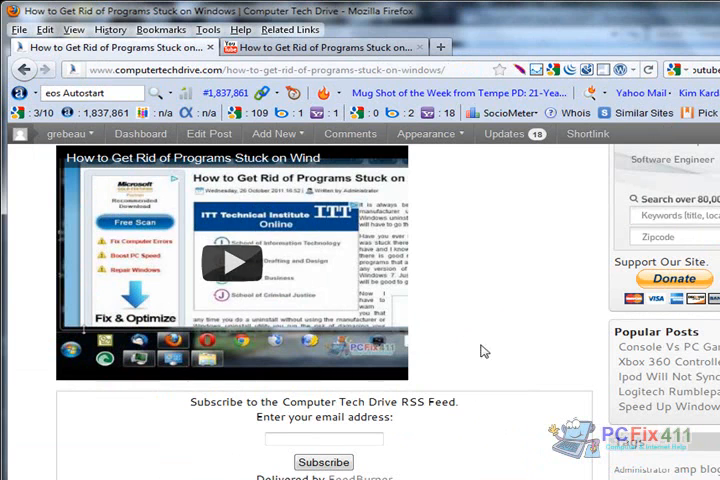
click(232, 262)
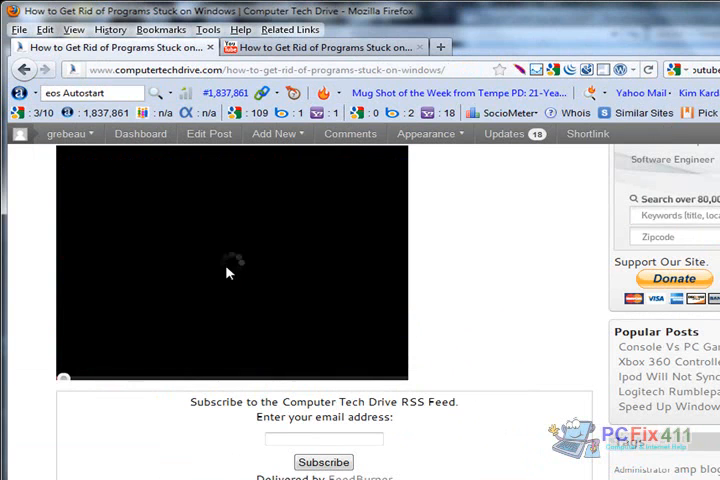
click(232, 262)
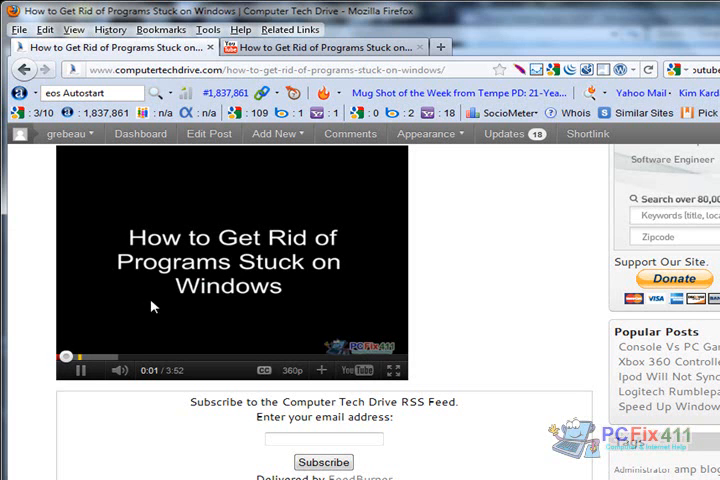
click(80, 370)
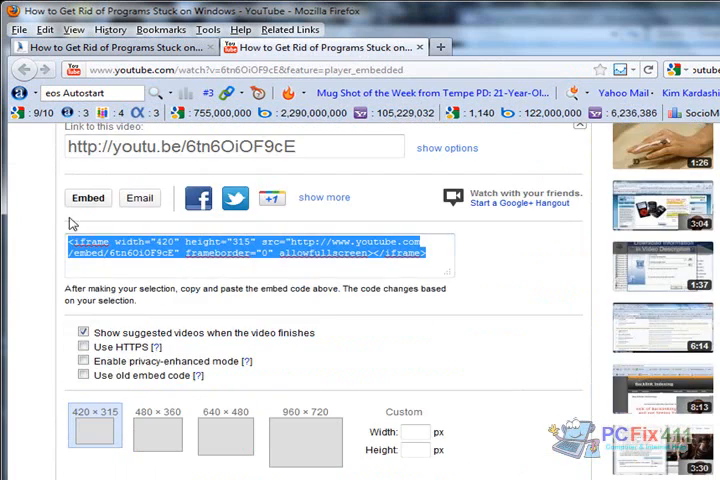
Look over the YouTube Embed code box and return to the Computer Tech Drive post.
scroll(down, 3)
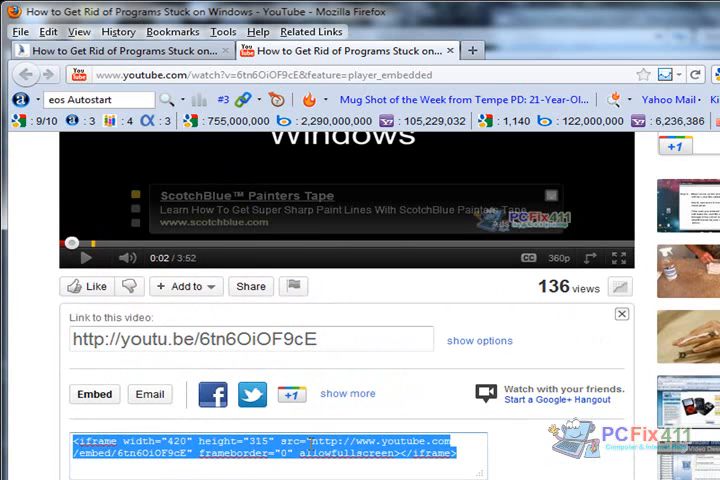
click(120, 50)
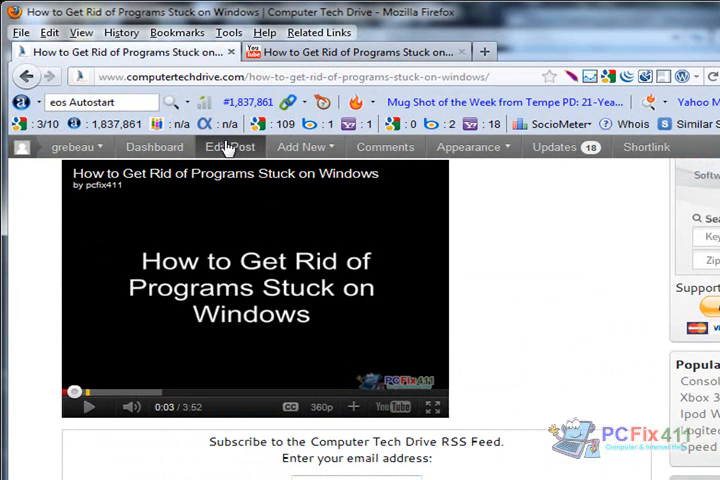
Edit the Computer Tech Drive post in WordPress with its content shown as raw HTML.
click(228, 148)
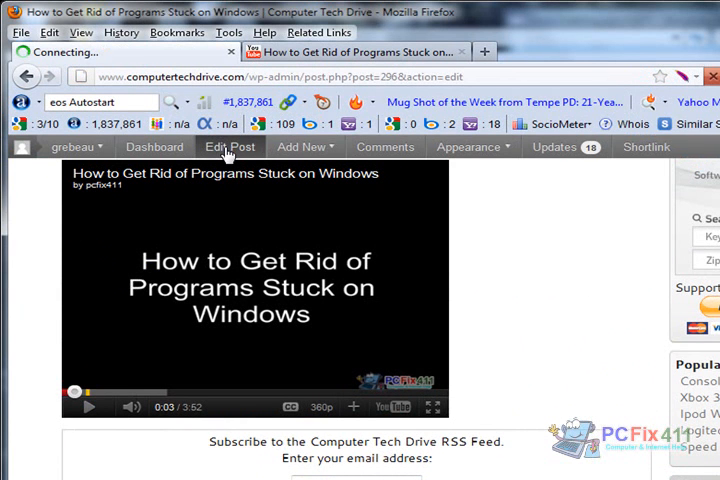
click(228, 146)
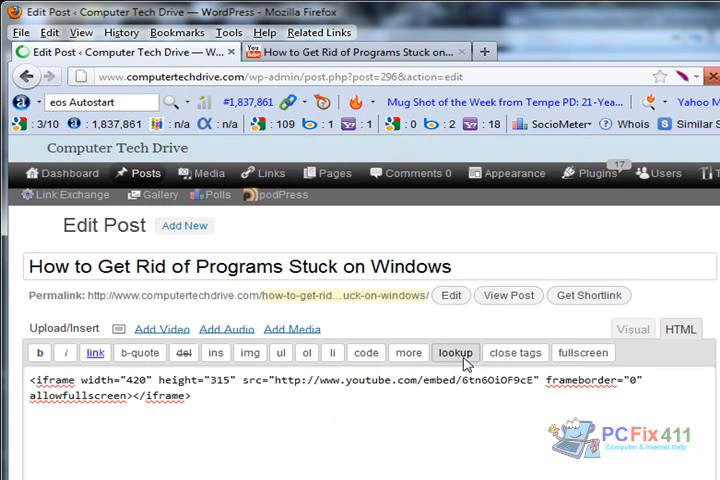
Append ?autoplay=1 to the iframe src after the video ID and update the post.
click(456, 352)
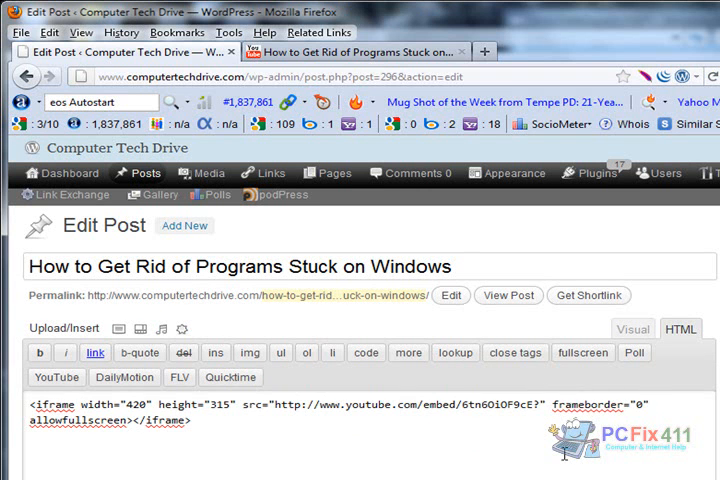
text(?autoplay=1")
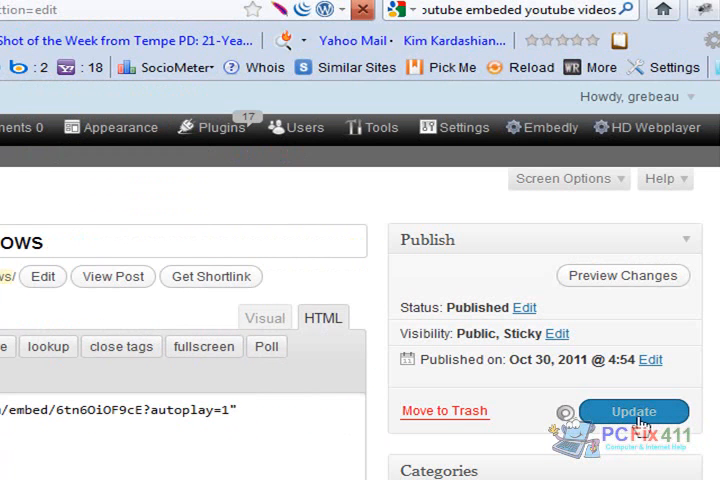
click(632, 412)
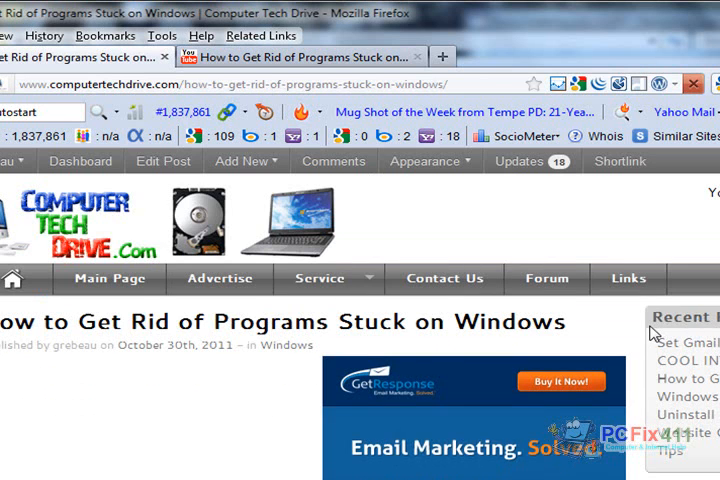
Scroll down the live post to confirm the embedded video starts playing on its own.
scroll(down, 3)
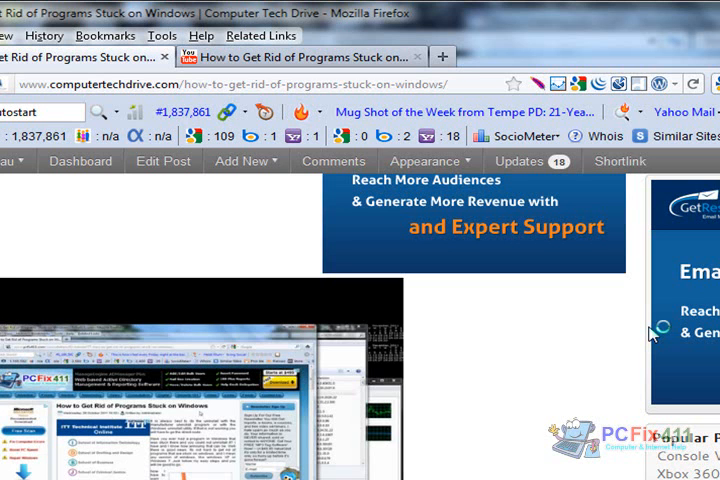
mouse_move(652, 334)
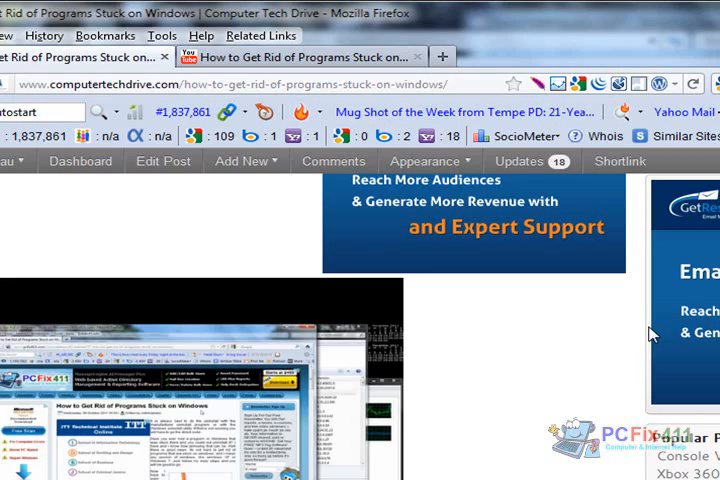